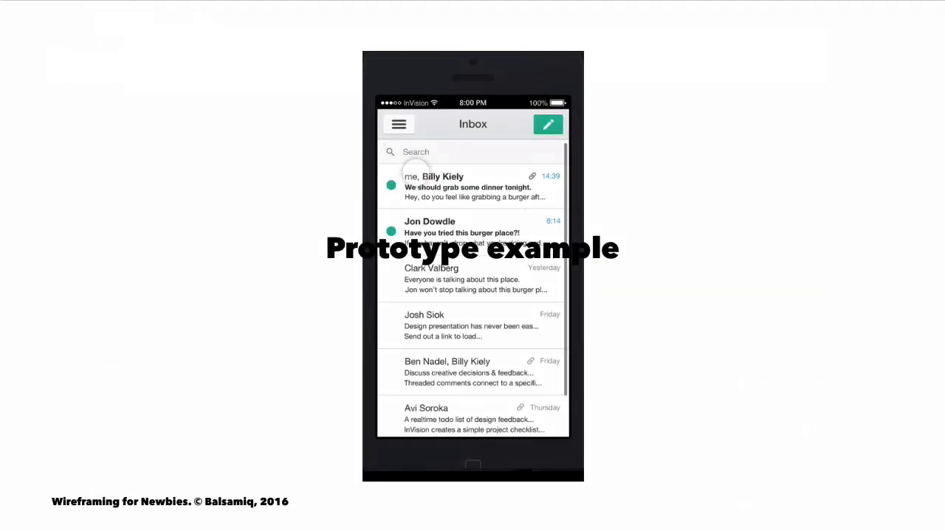
Rename the Window component to Botify
left_click(472, 186)
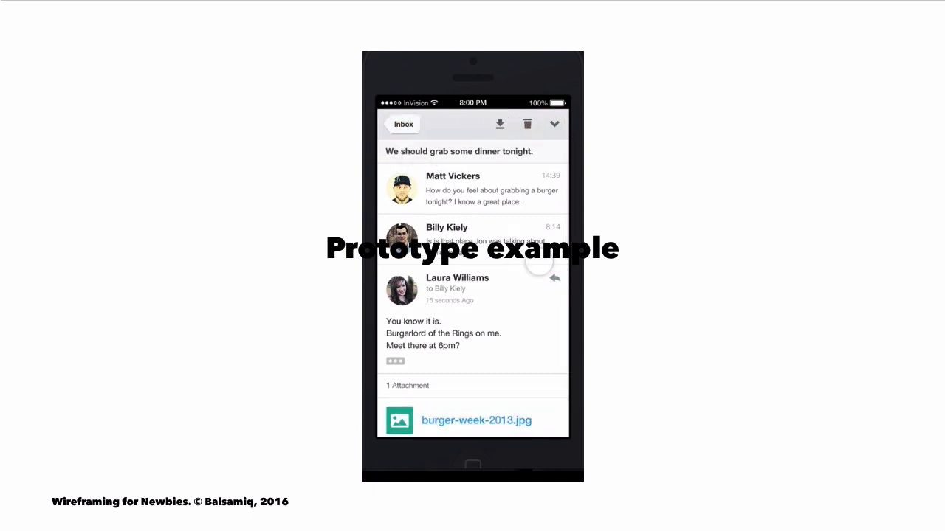
left_click(554, 279)
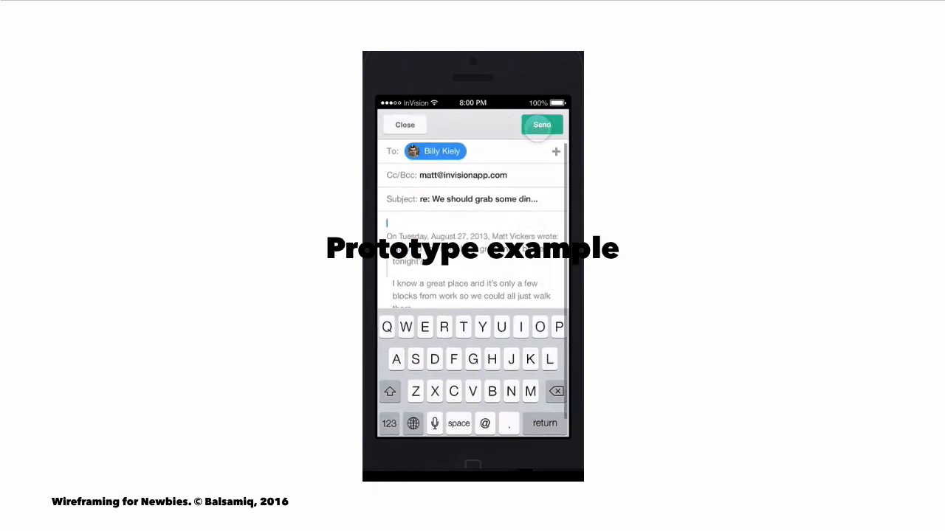
left_click(542, 124)
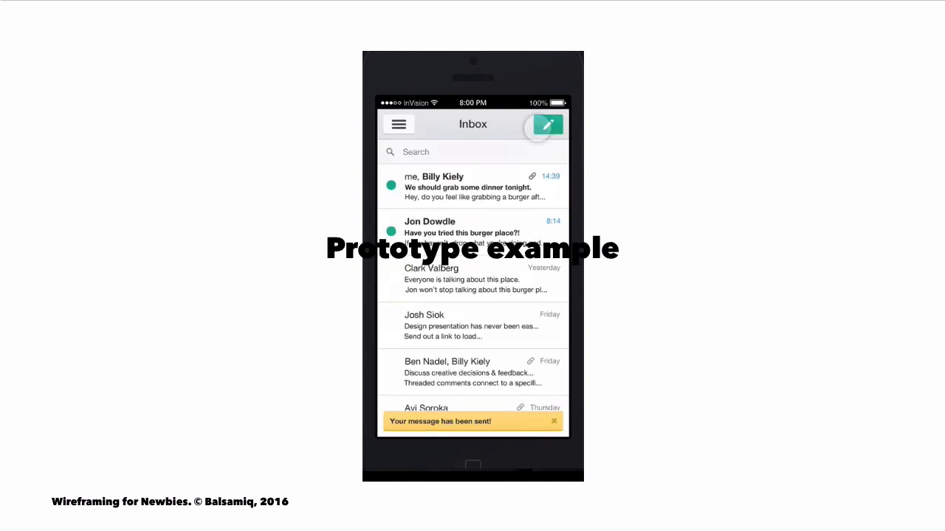
key("Right")
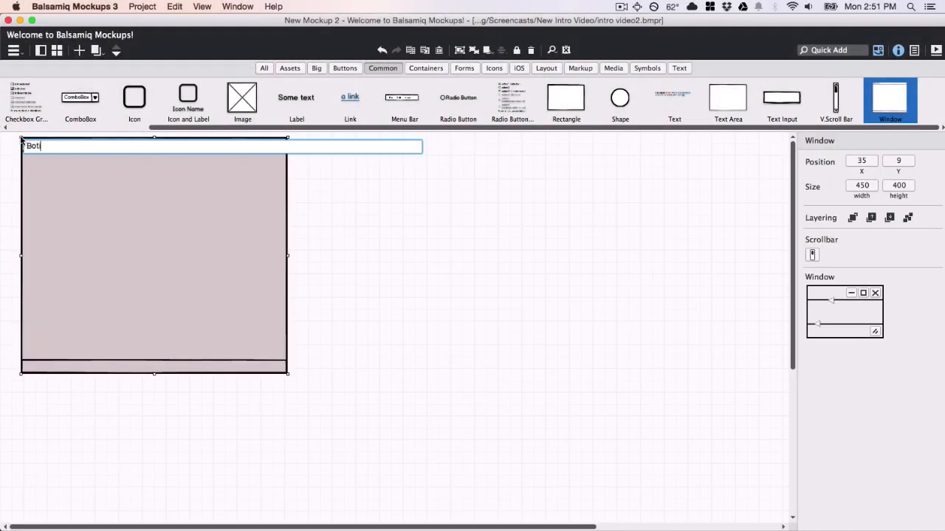
Enlarge the Botify window across the canvas and place the Album label and Deep Cuts title
left_click_drag(287, 255, 291, 256)
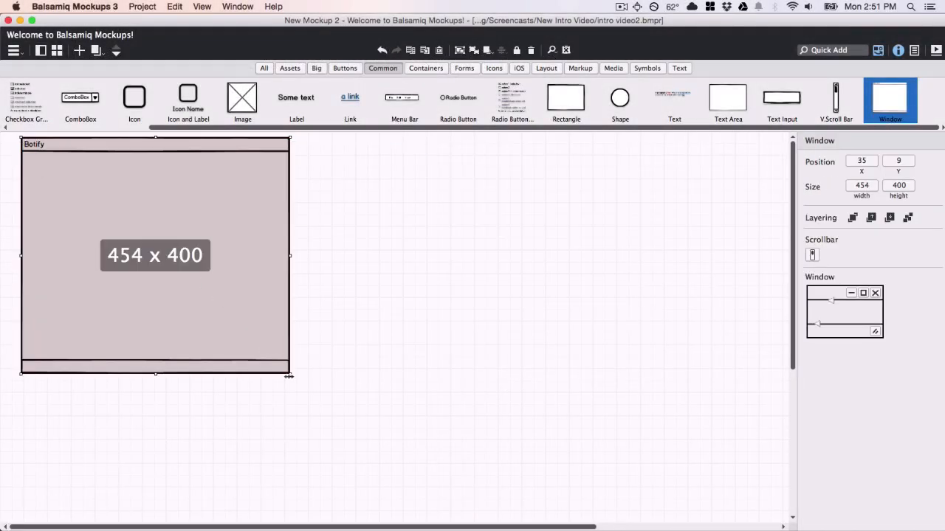
left_click_drag(289, 377, 631, 451)
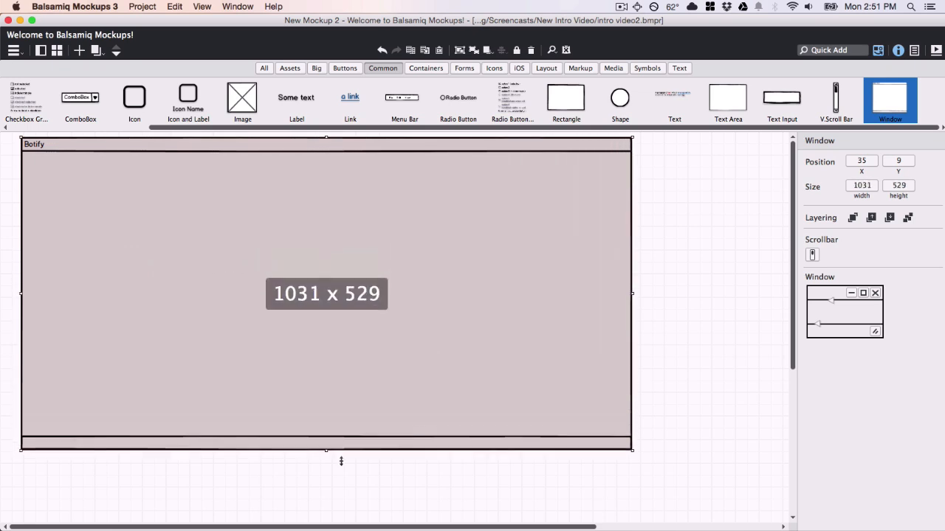
left_click_drag(340, 450, 341, 517)
type("Album")
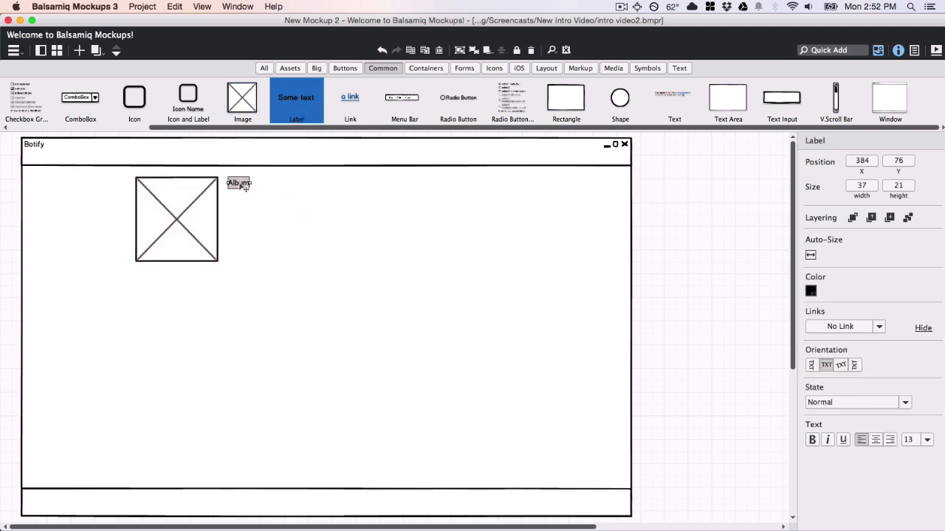
left_click(678, 68)
type("Deep Cuts")
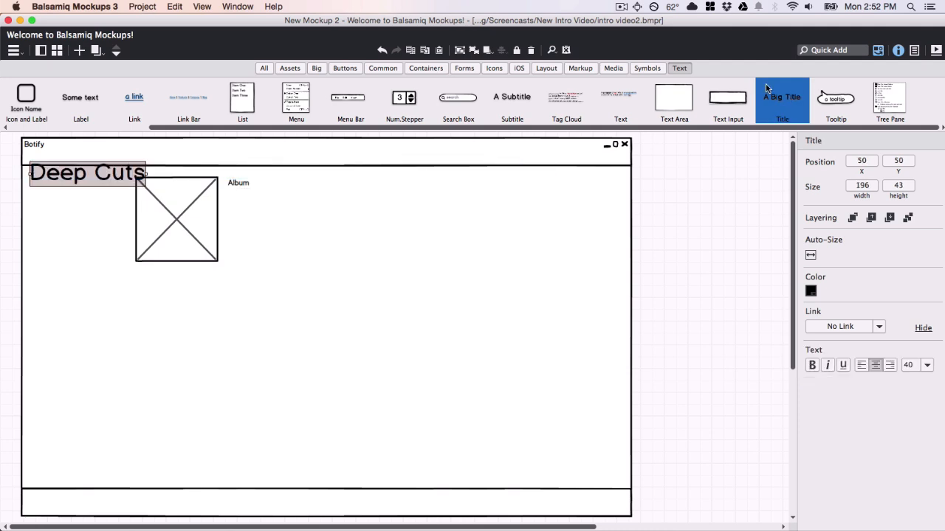
left_click_drag(86, 172, 286, 200)
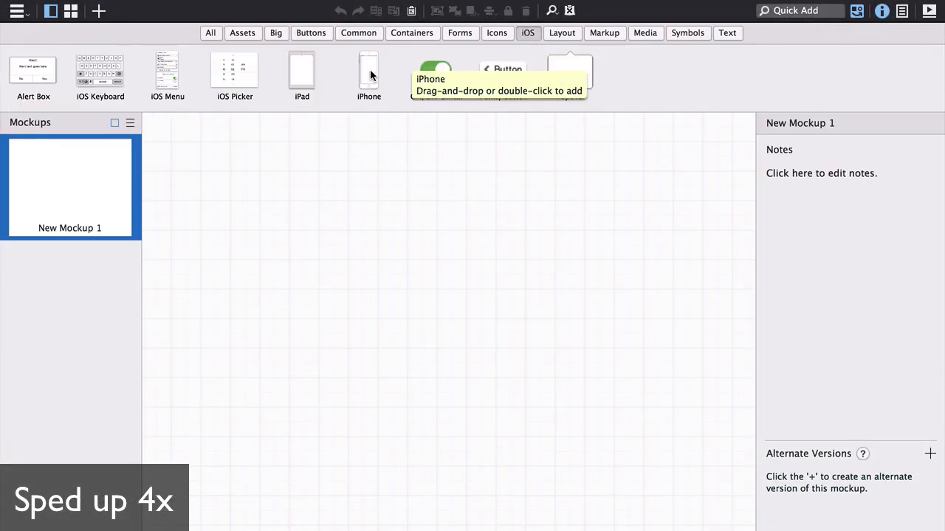
Add an iPhone frame with a 'New To Do' button at the bottom of the screen
double_click(368, 70)
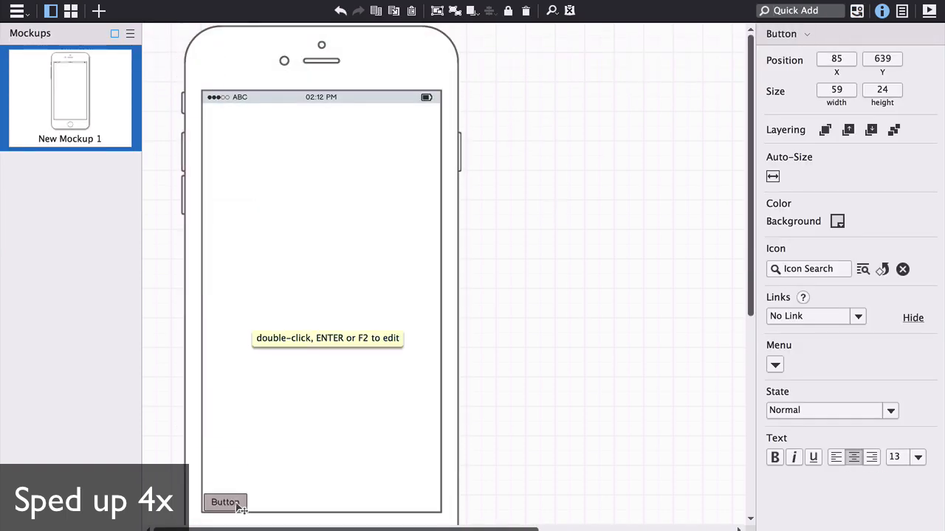
double_click(225, 503)
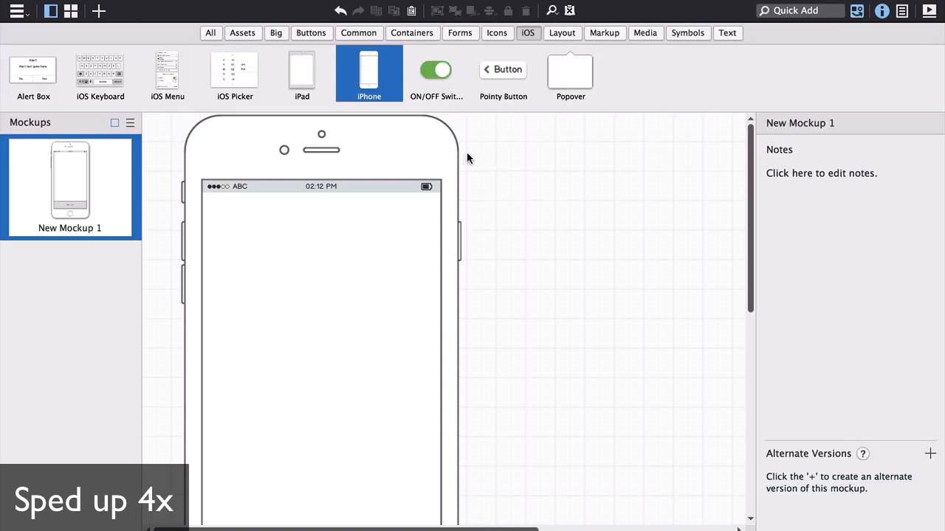
left_click(411, 32)
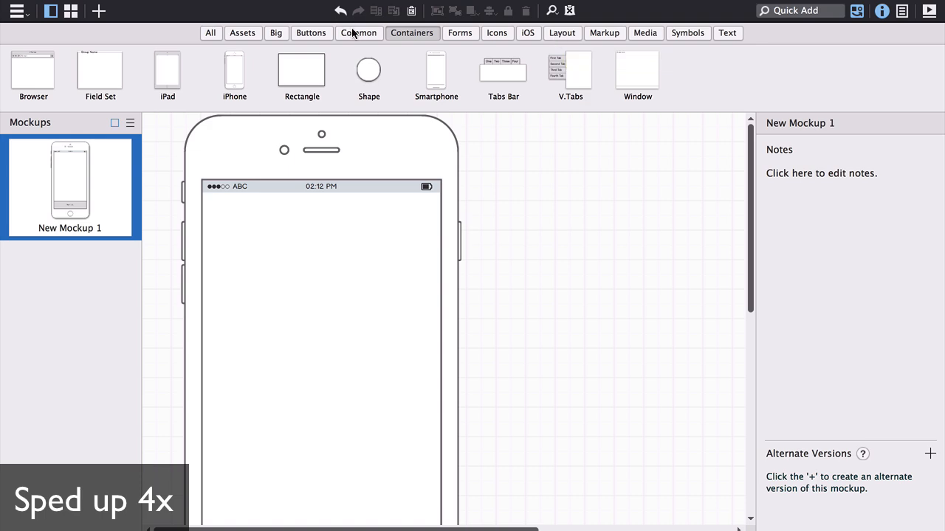
left_click(359, 32)
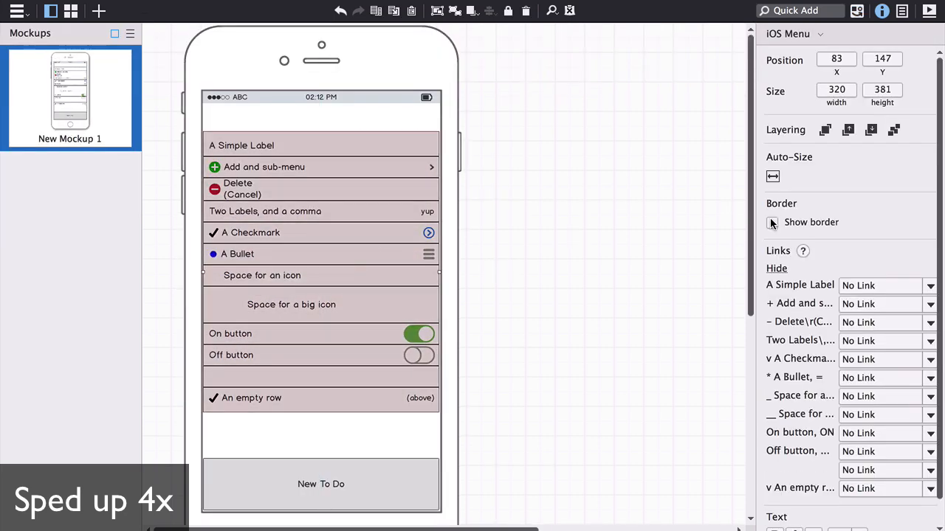
Make a borderless to-do list with dated items like 'Wed. 10/5' and title 'My Great To Do App'
left_click(777, 268)
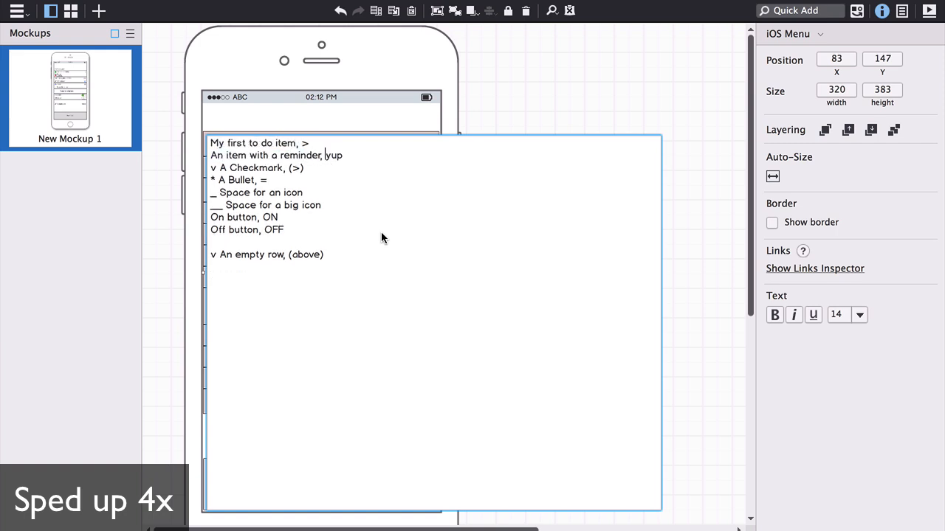
type("Wed.")
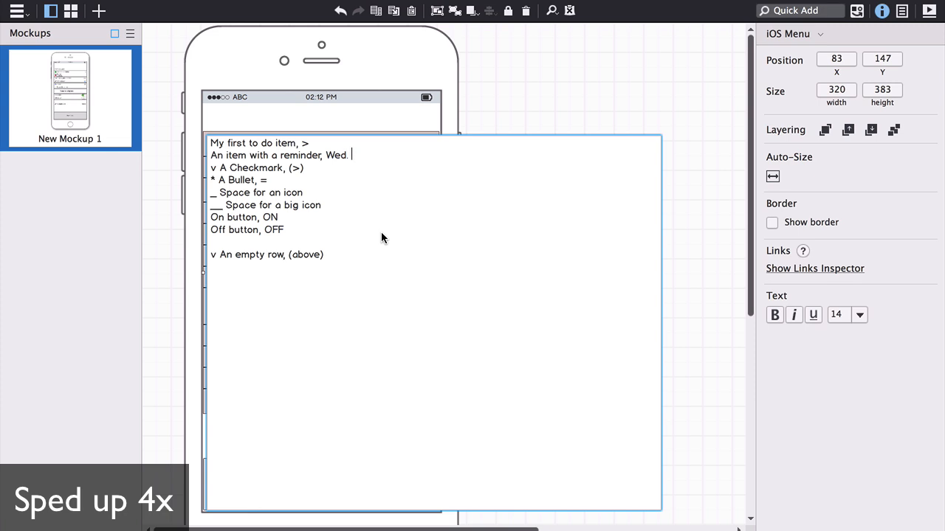
type("10/5")
type("An item with more details, >")
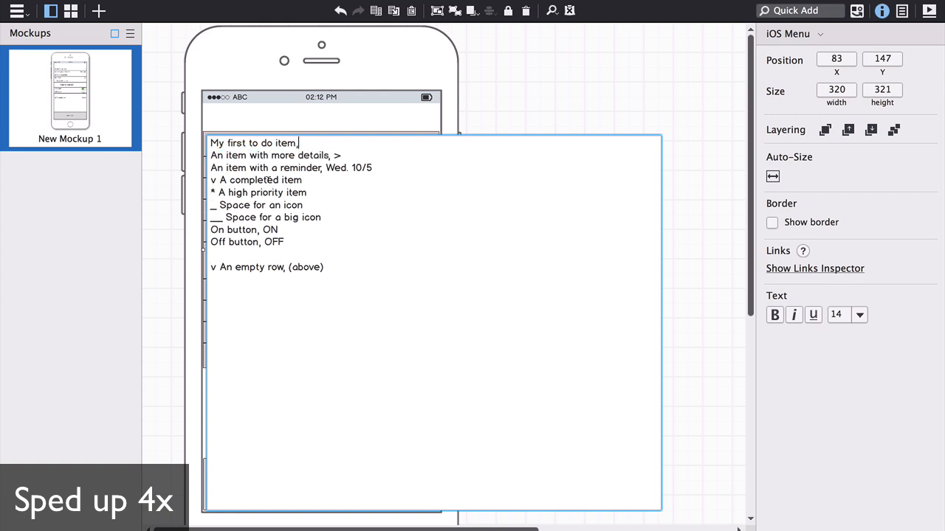
left_click_drag(212, 205, 283, 242)
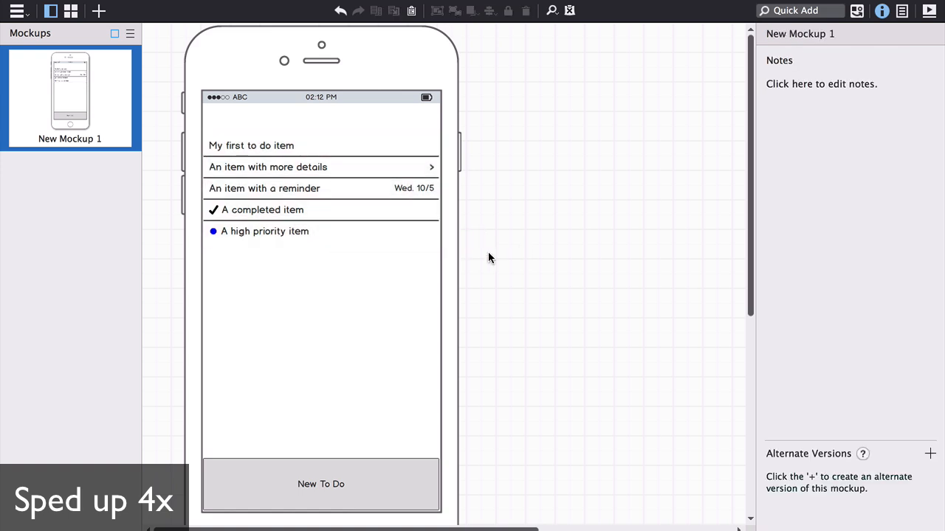
type("My Great To Do App")
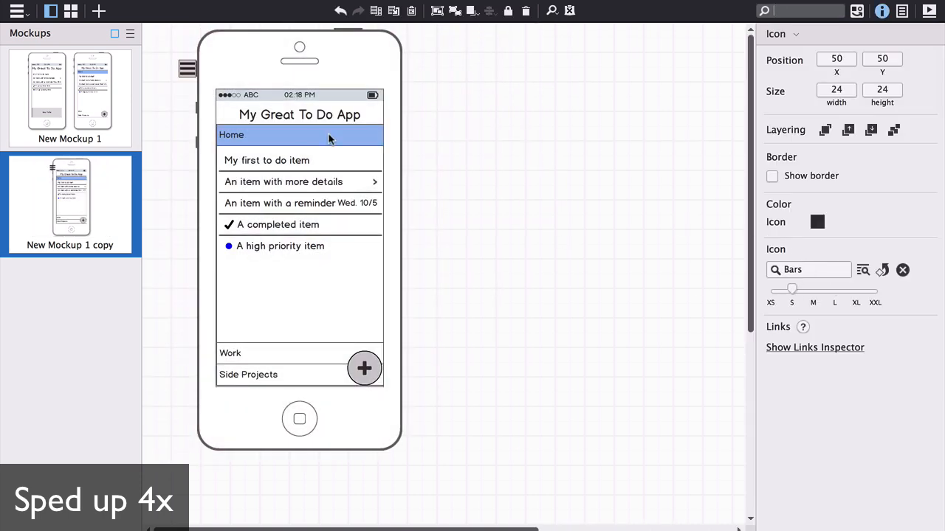
Put the hamburger icon beside the title and swap the round button for a header plus icon
left_click(299, 112)
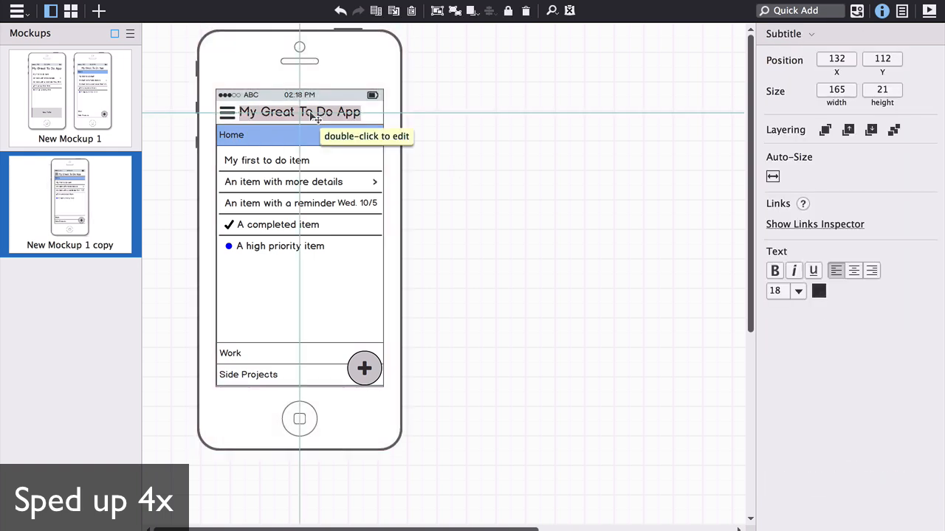
left_click(364, 368)
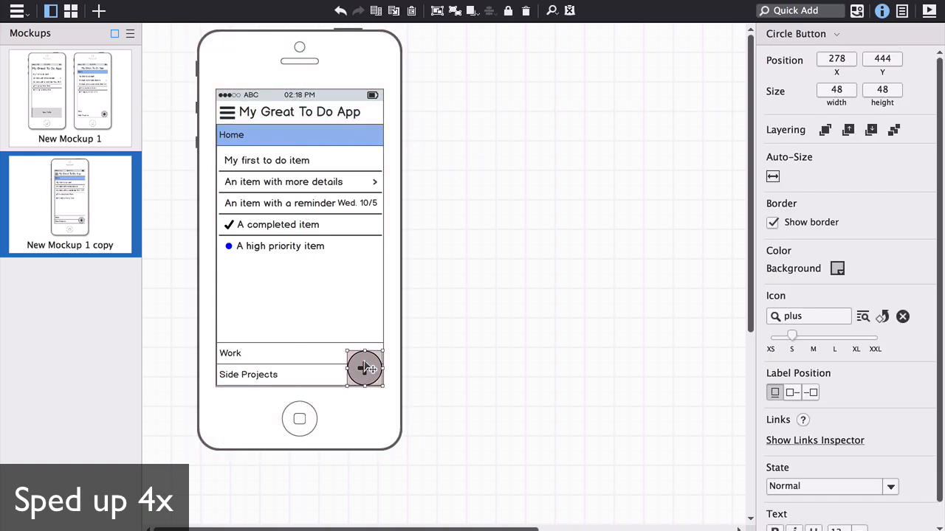
left_click(480, 362)
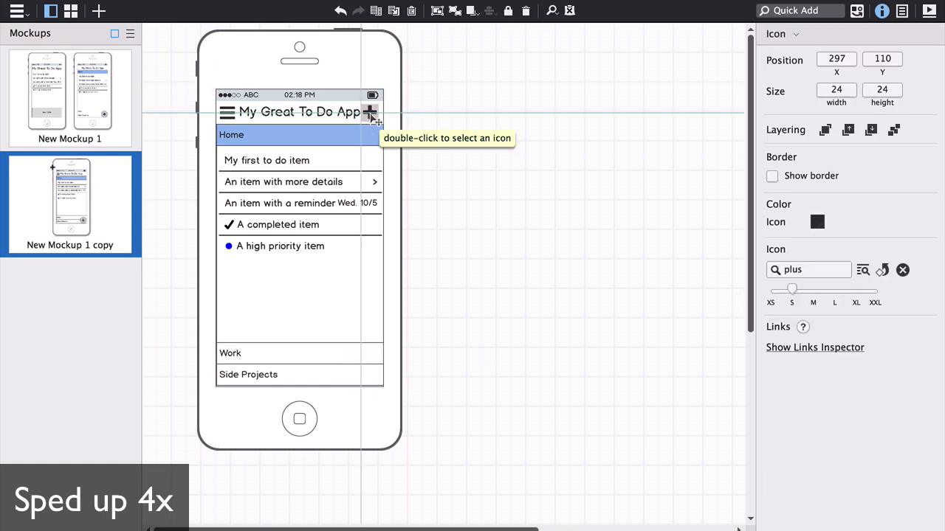
left_click(479, 166)
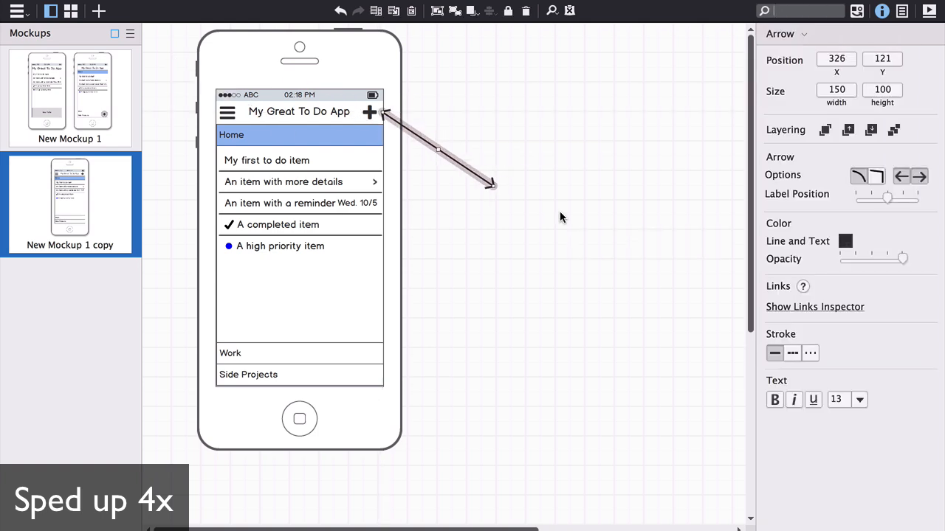
Annotate the plus icon with a 'Press for…' sticky note and duplicate the mockup
type("Press for new to-do, hold for new category?")
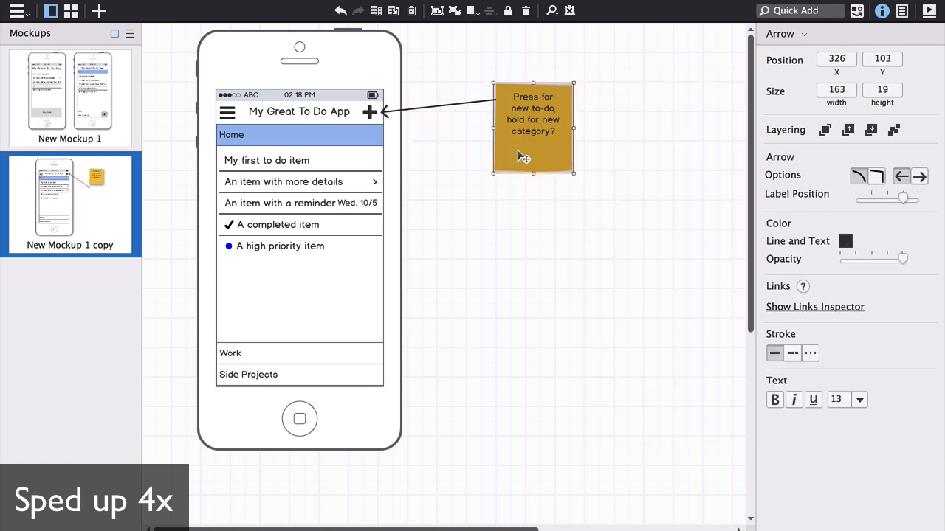
left_click(557, 260)
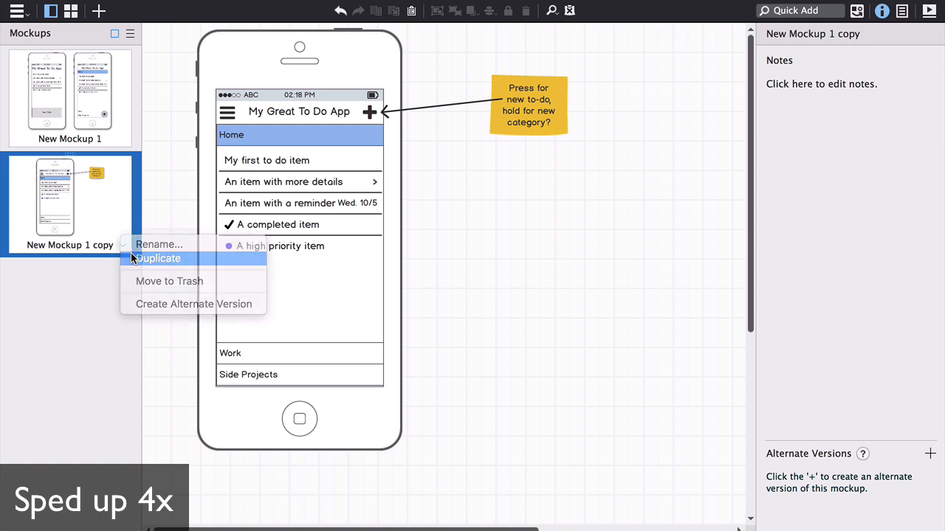
left_click(157, 258)
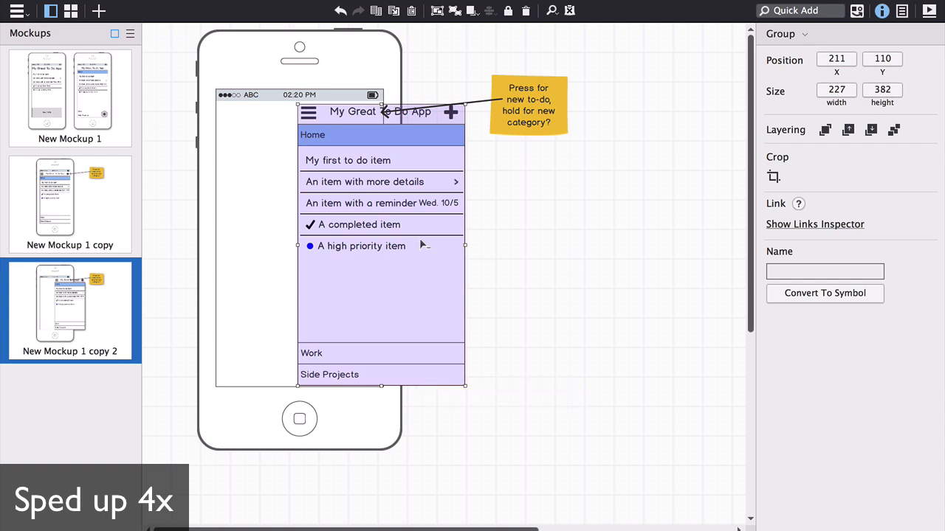
mouse_move(459, 82)
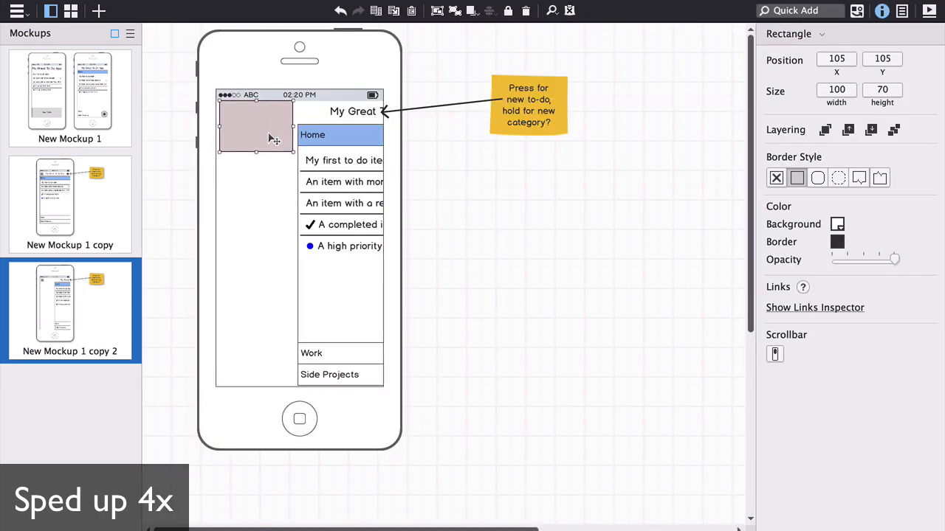
Stretch a grey panel full height and add a borderless My Account / Settings list
left_click_drag(256, 153, 293, 384)
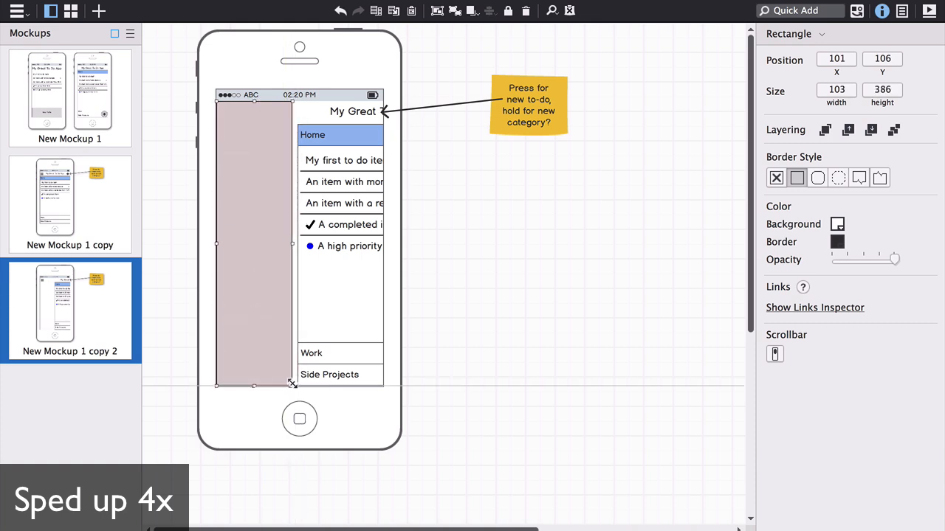
left_click(837, 224)
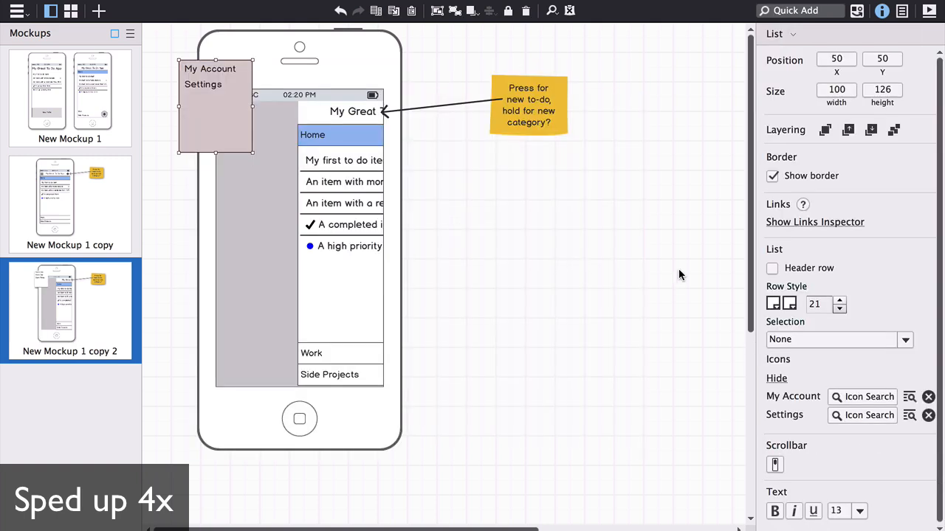
left_click(772, 176)
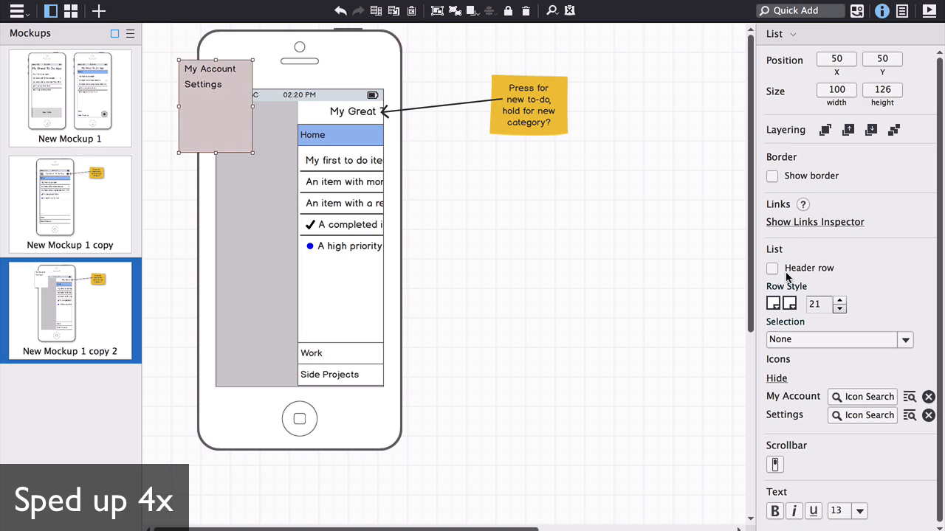
left_click(774, 302)
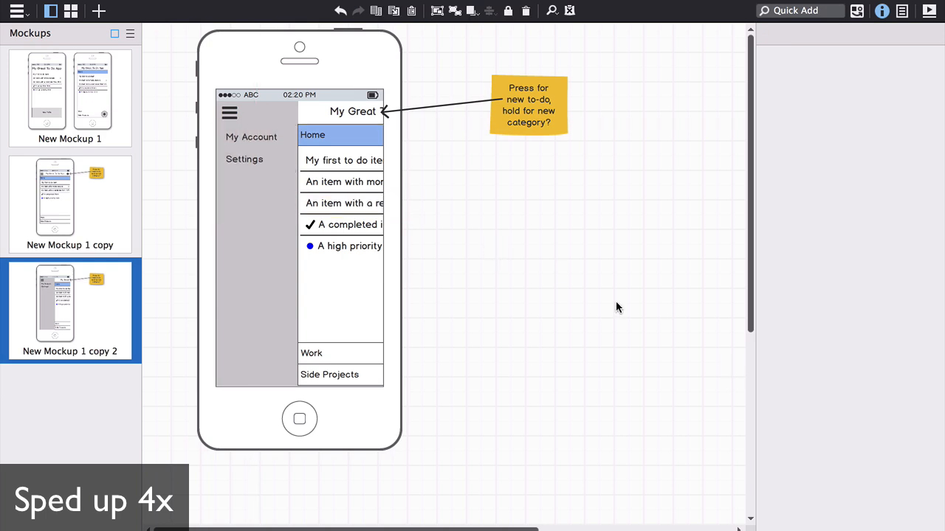
Add a selected Edit Categories item to the side menu and paste the main phone beside it
left_click(255, 137)
type("Edit Categories")
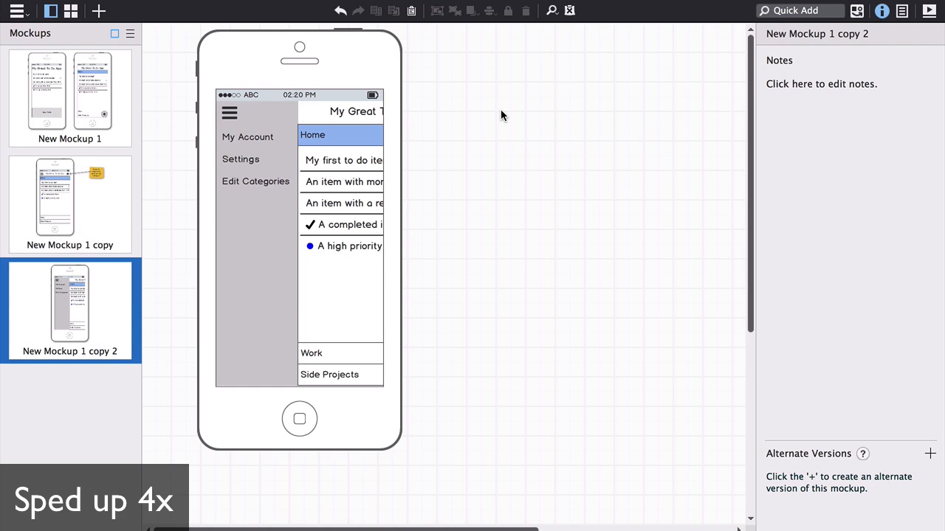
left_click(256, 159)
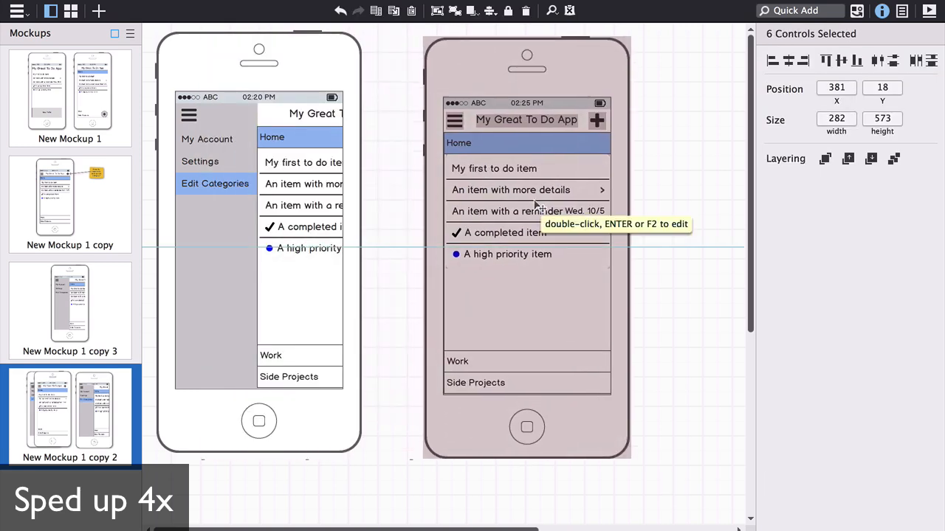
Retitle the second phone 'Edit Categories' with deletable Home, Work, Side Projects rows and an add-new field
double_click(527, 120)
type("Edit Categories")
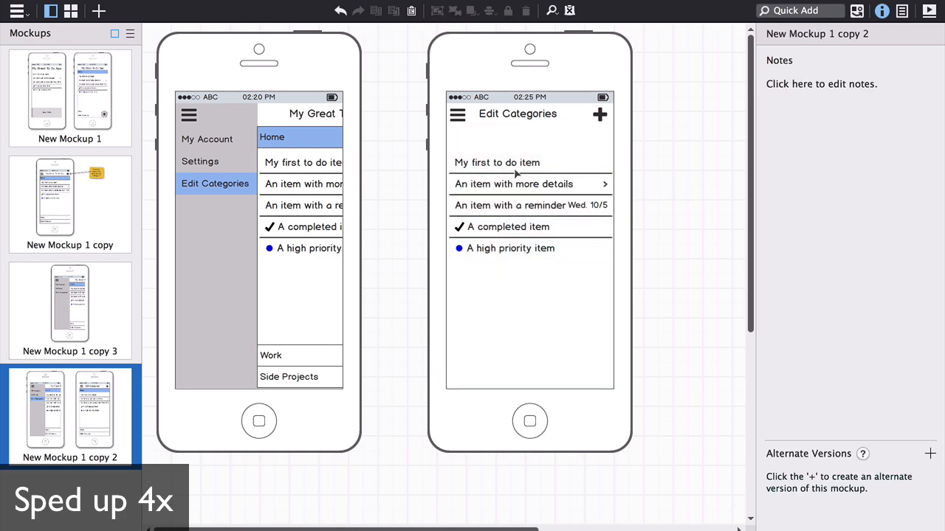
right_click(514, 184)
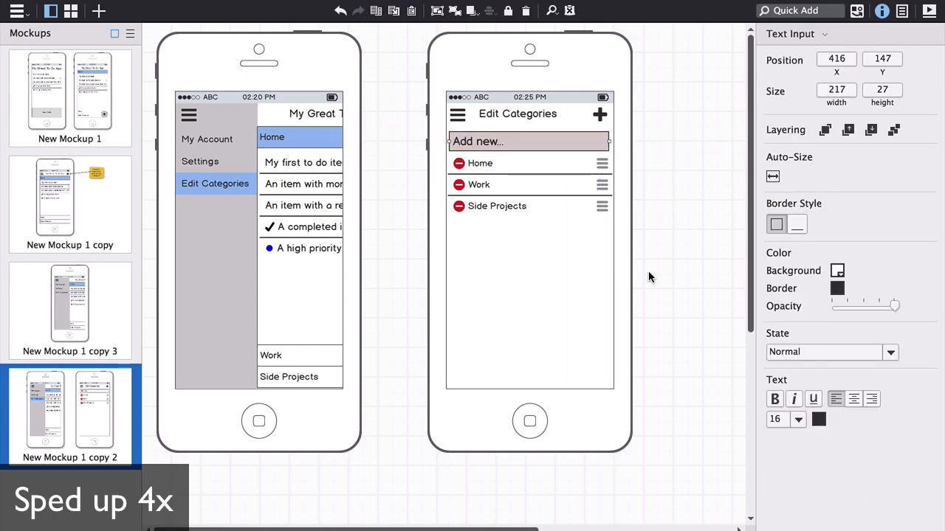
left_click(600, 115)
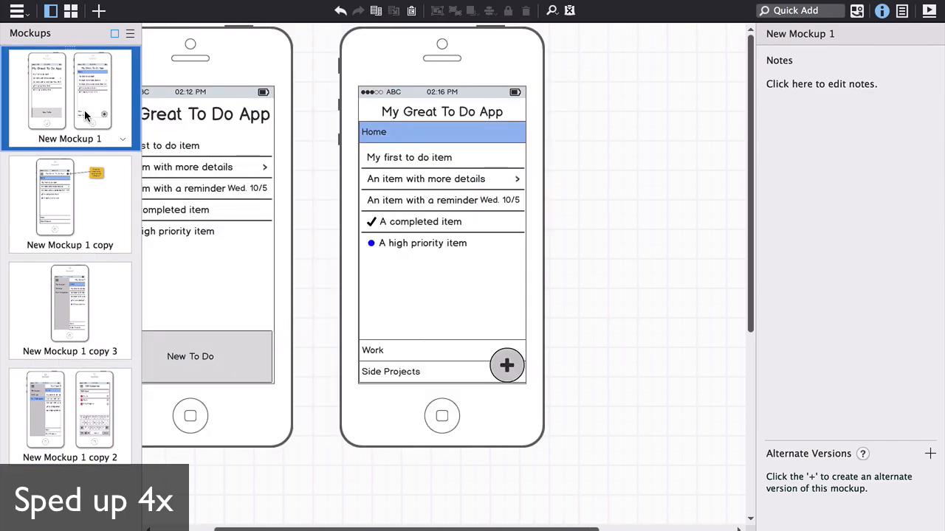
Duplicate the mockup and add an 'add new…' text input to the to-do list
right_click(70, 203)
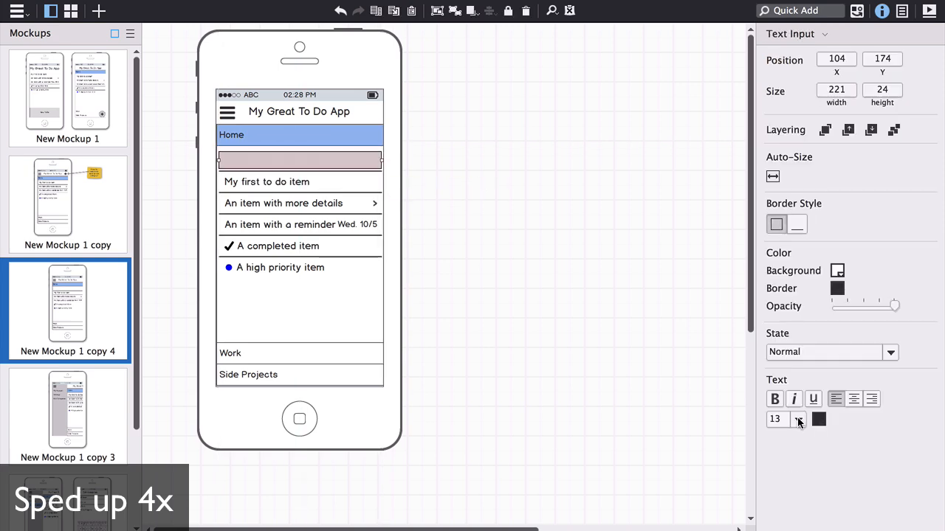
double_click(299, 160)
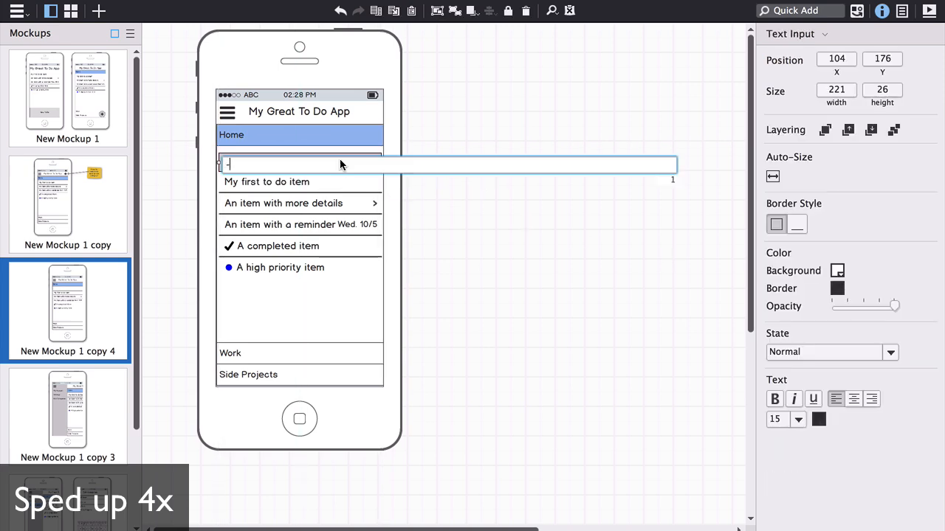
left_click(502, 225)
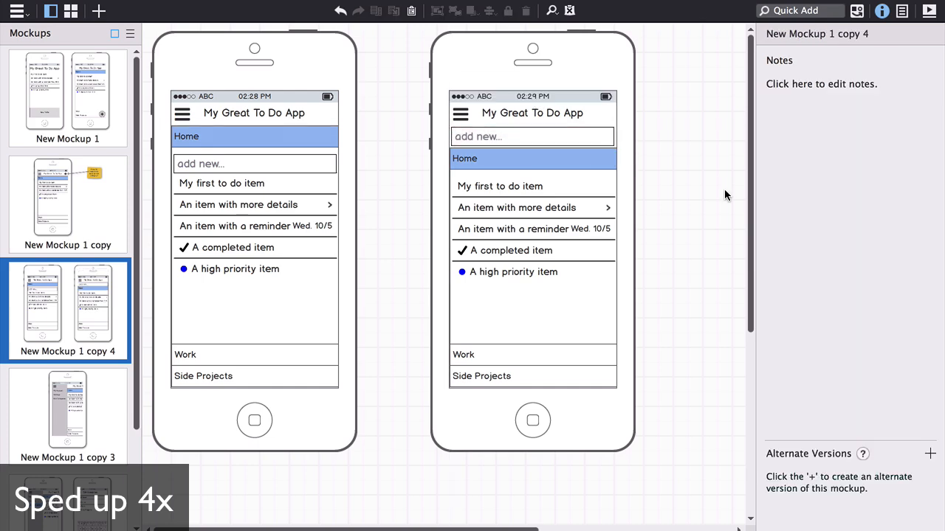
Duplicate the mockup and push the category list below the 'add new…' field
right_click(67, 310)
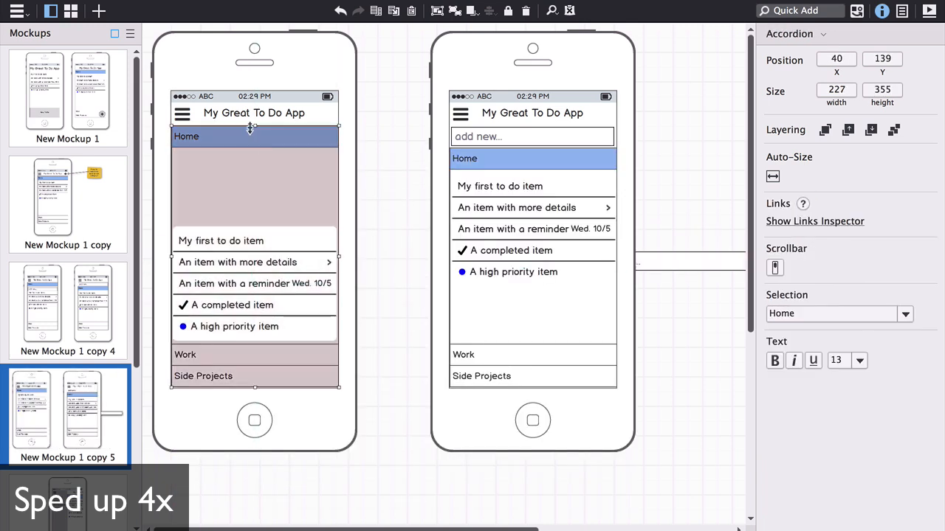
left_click_drag(254, 132, 254, 199)
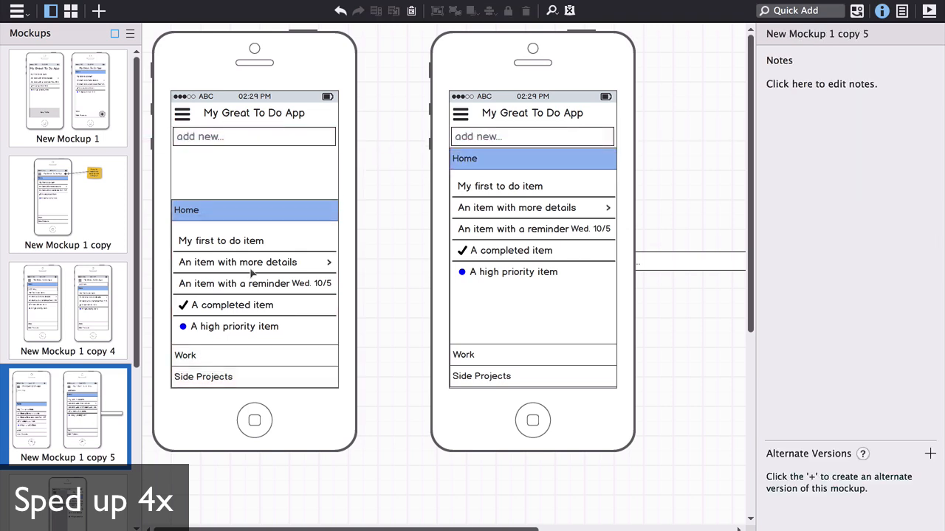
double_click(220, 240)
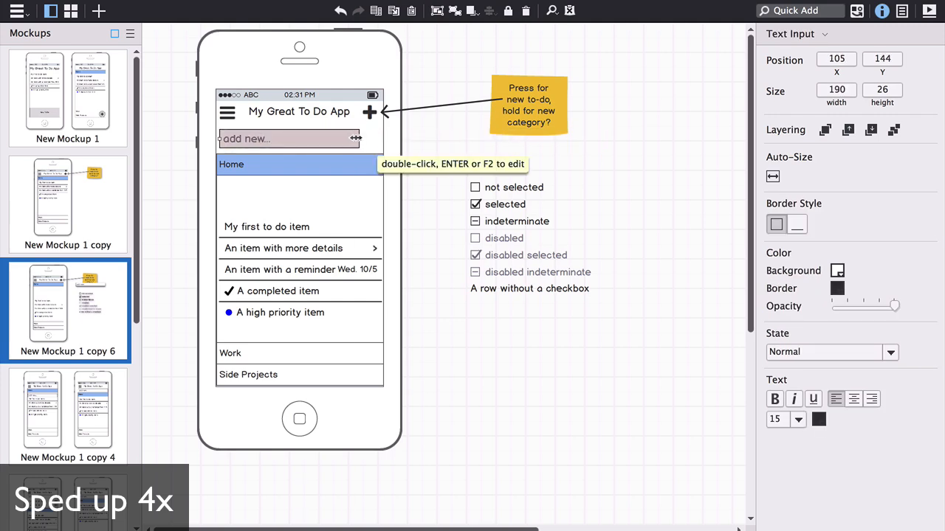
Add a 'Cat.' combo box beside the shortened add-new field, plus an Unassigned/Home/Work/Side Projects menu
type("comb")
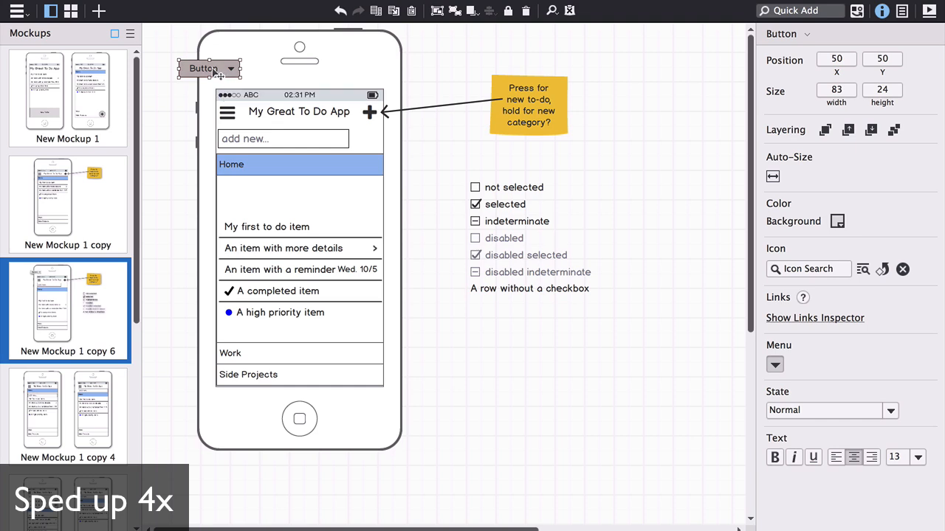
double_click(203, 68)
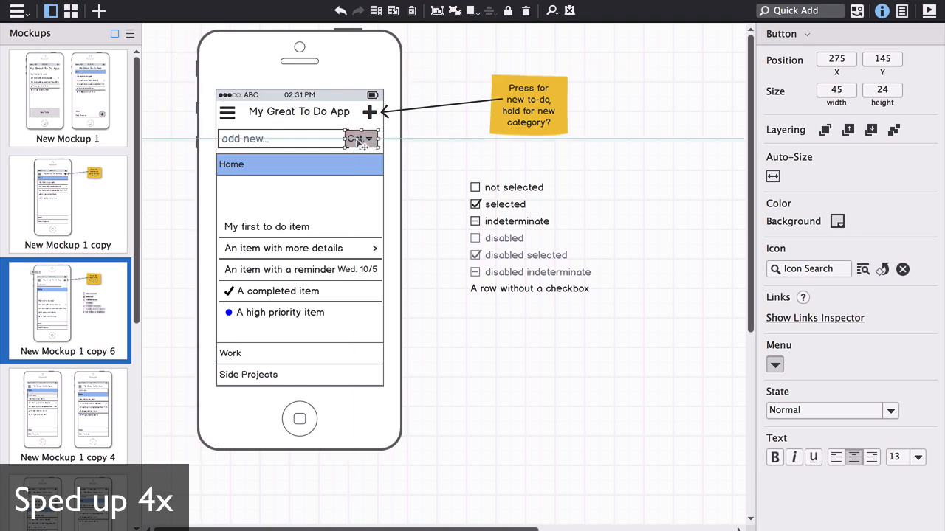
left_click(280, 138)
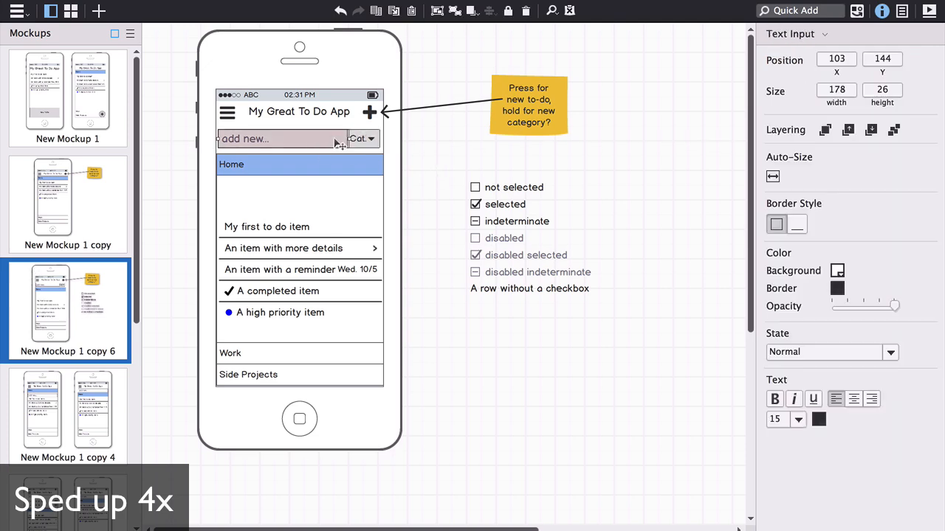
type("men")
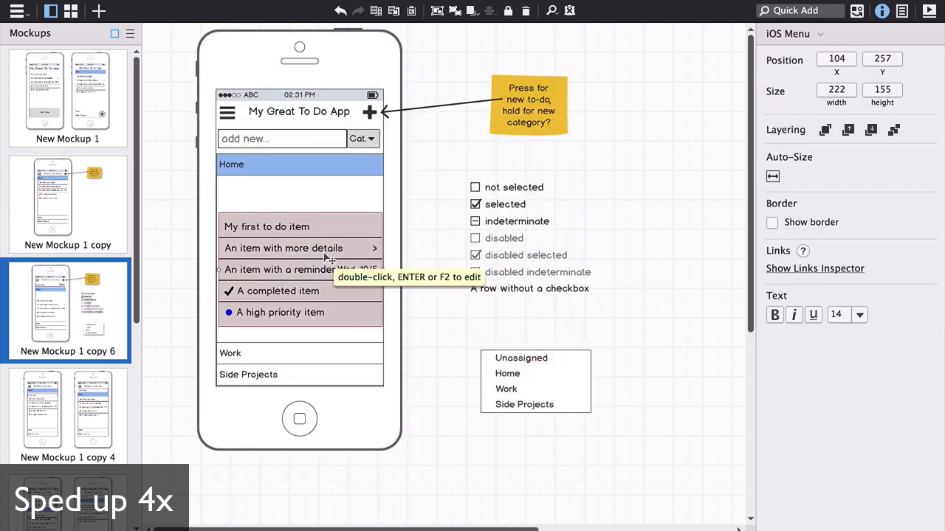
double_click(299, 248)
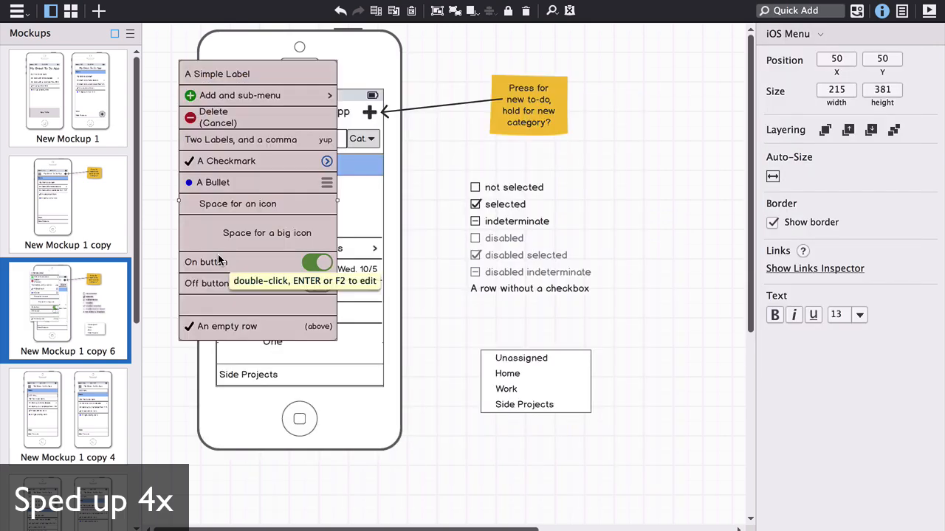
Add checkboxes via Quick Add 'che' and check the completed item's box
type("chec")
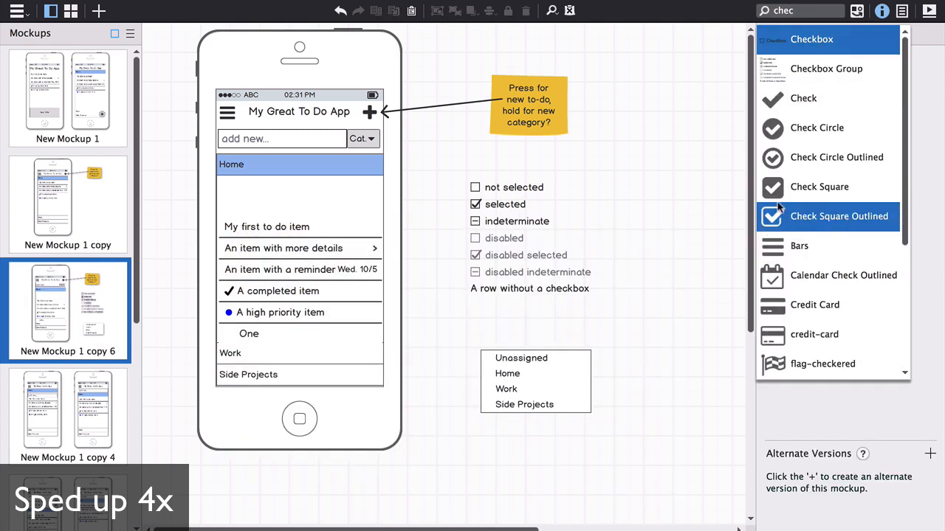
left_click(839, 216)
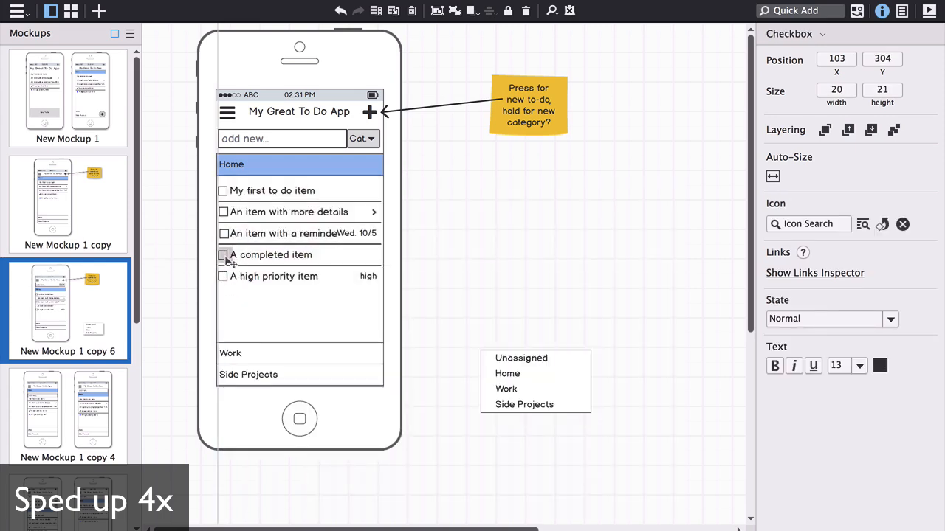
left_click(222, 255)
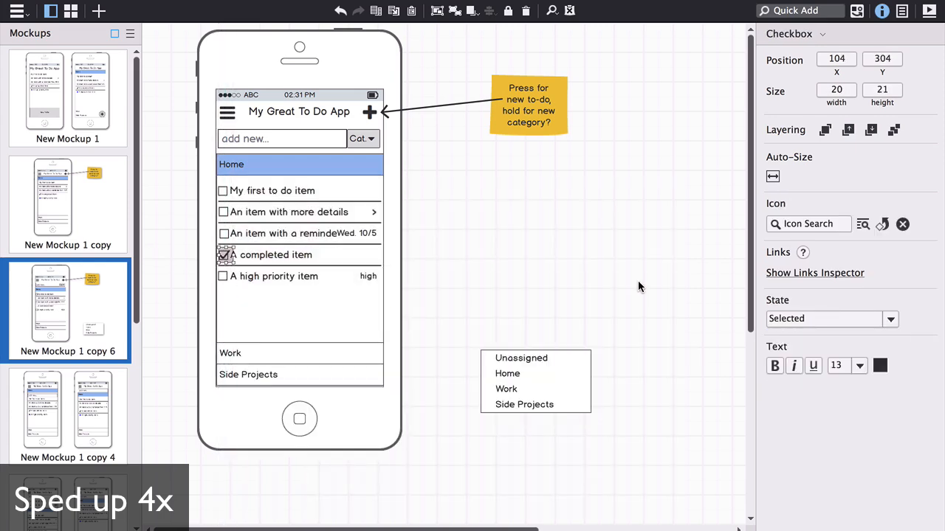